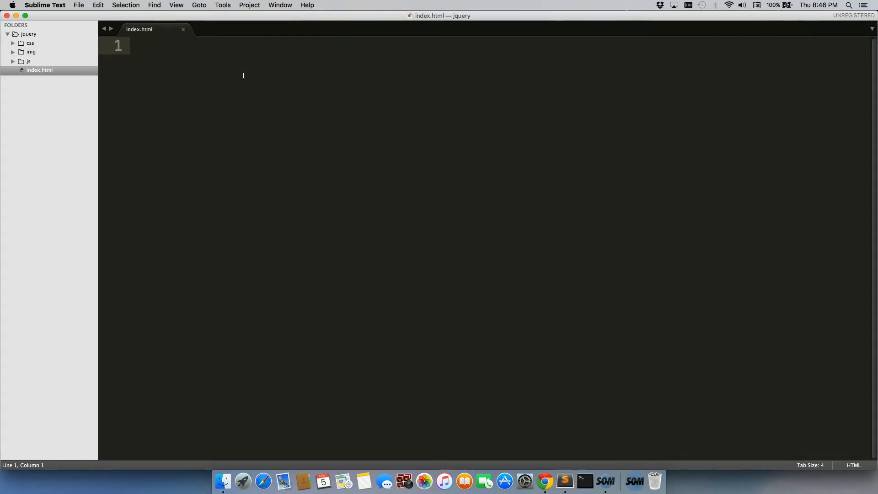
Step: Expand the html snippet into an HTML5 page skeleton and begin a lorem snippet
text(html)
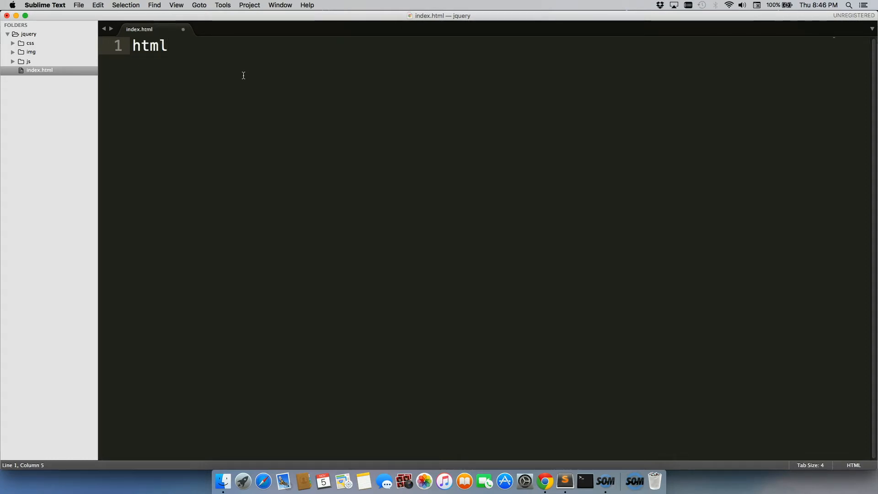
key(tab)
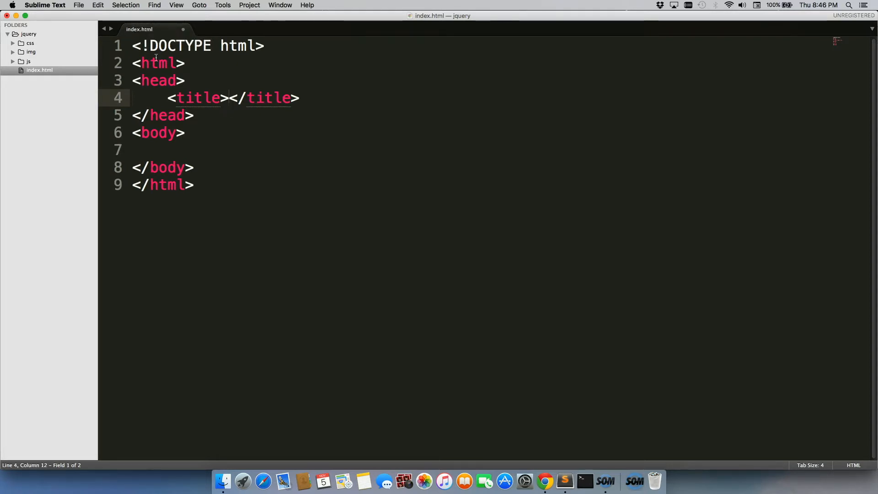
text(lo)
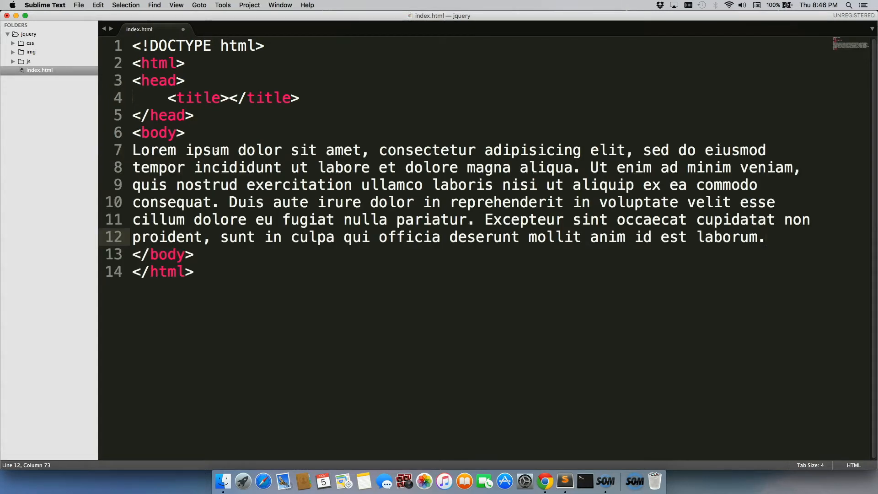
mouse_move(397, 180)
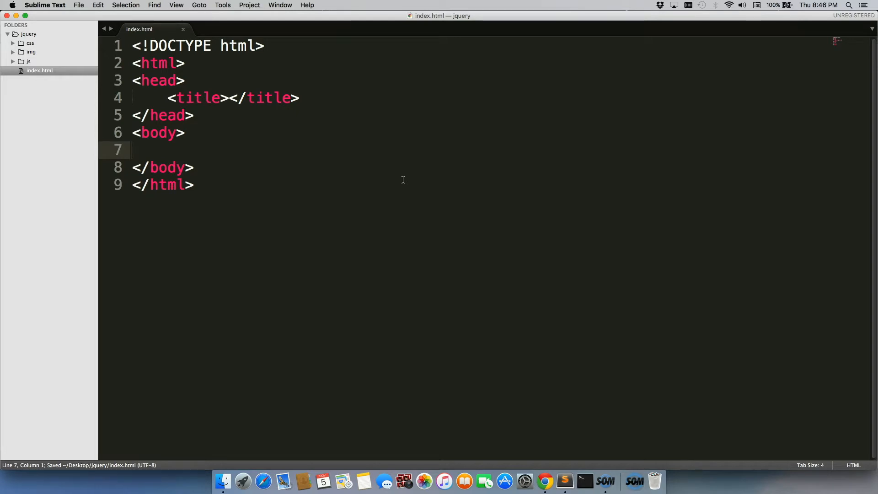
Step: Go to jquery.com's download page and select the jquery-1.11.3.min.js CDN script tag
click(544, 481)
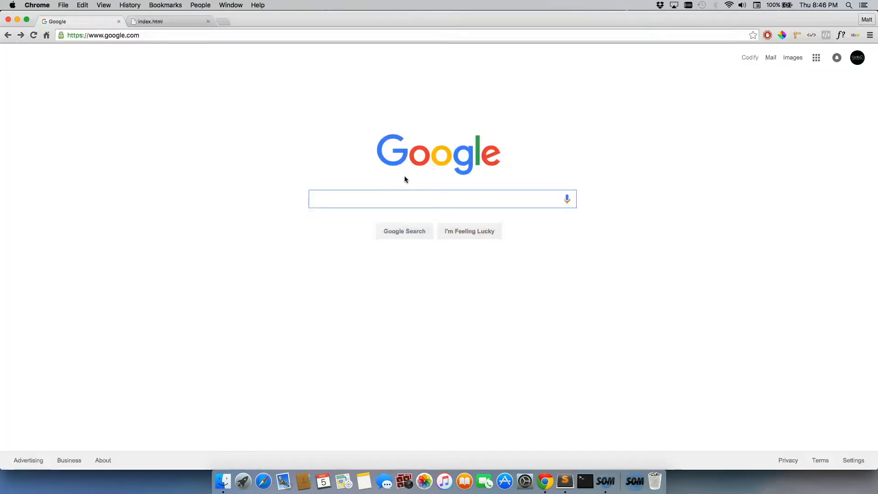
text(jquery.com)
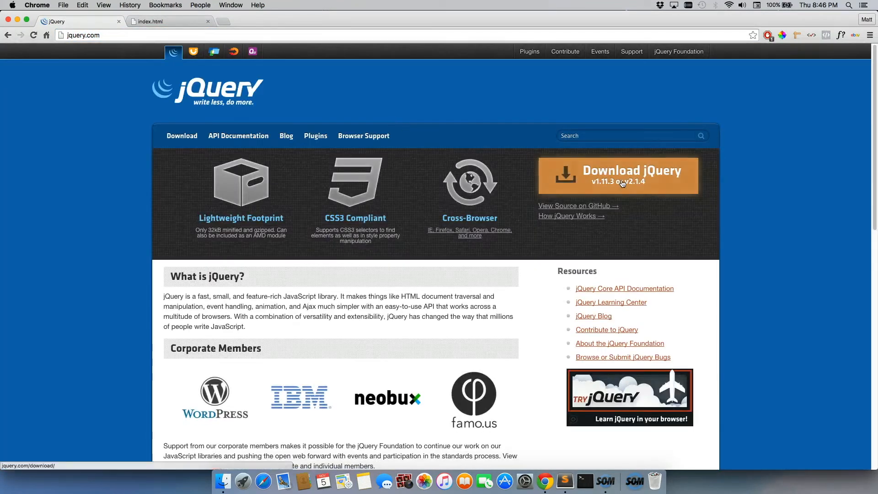
click(619, 175)
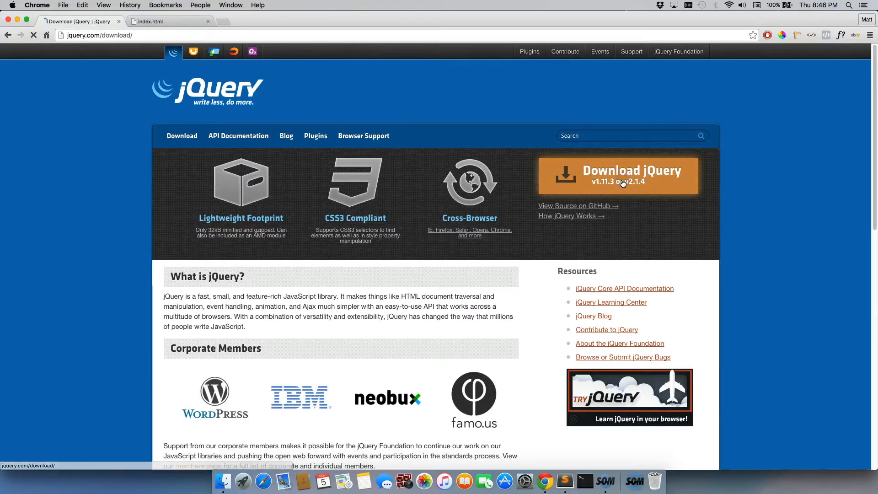
scroll(down, 3)
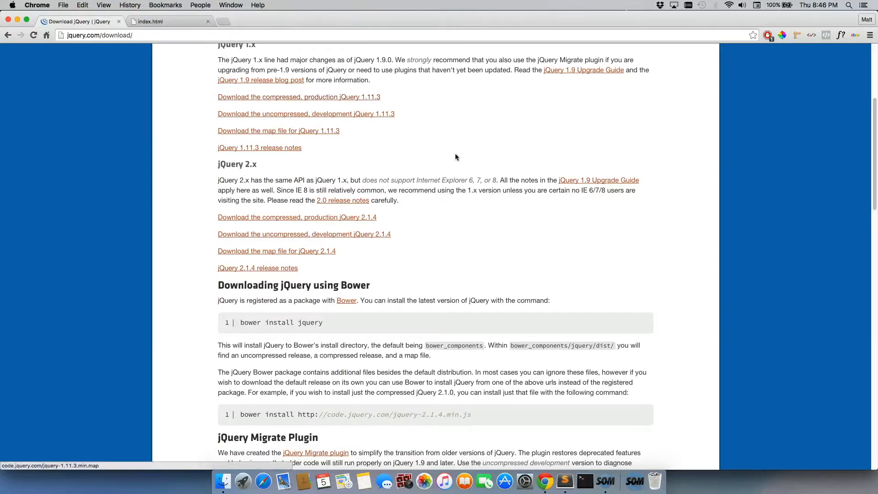
scroll(down, 3)
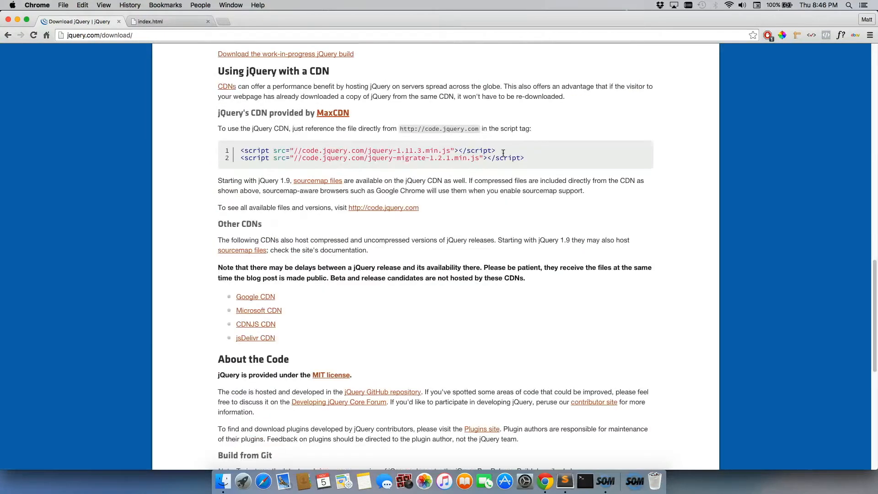
triple_click(366, 150)
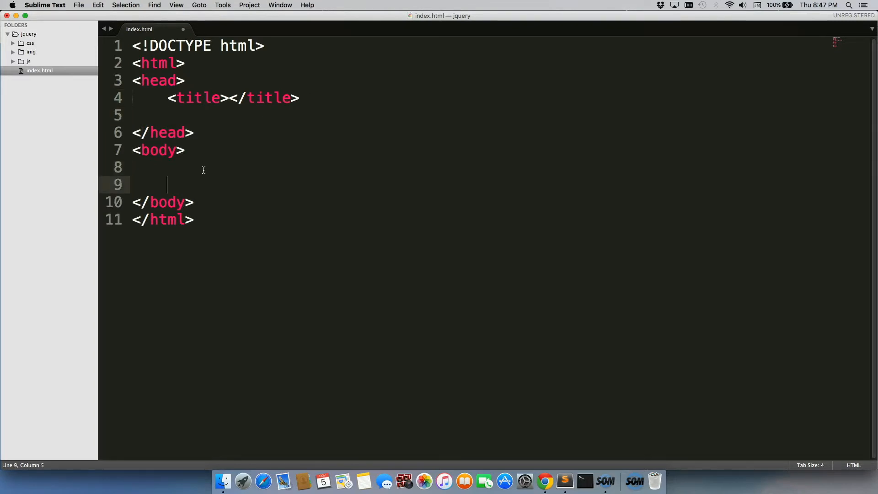
Step: Paste the jquery-1.11.3.min.js CDN script tag into the body and prefix its src with http:
text(<script src="//code.jquery.com/jquery-1.11.3.min.js"></script>)
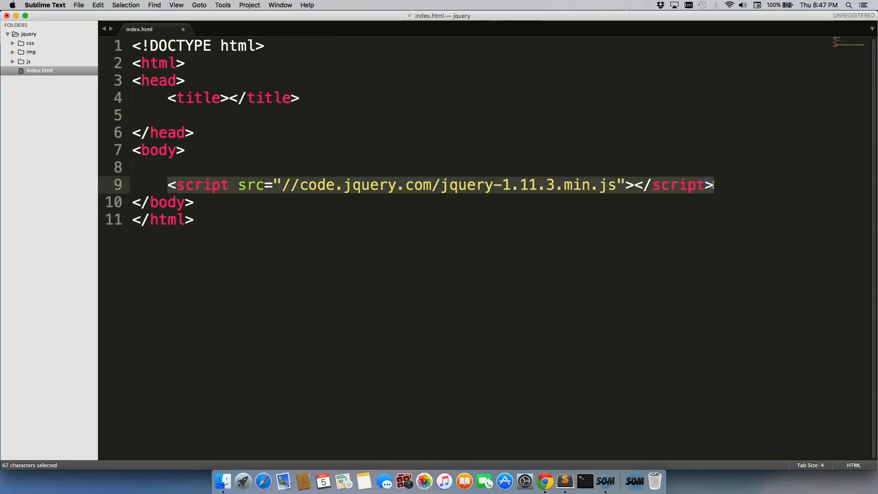
click(707, 185)
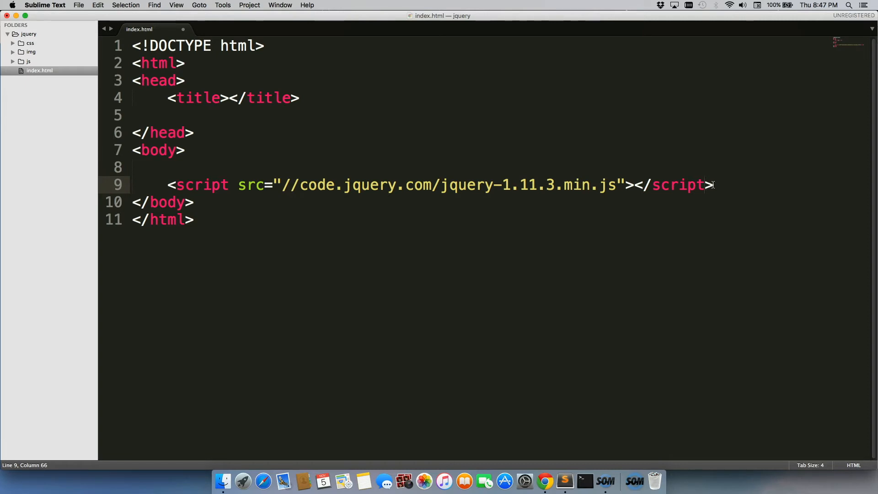
double_click(167, 202)
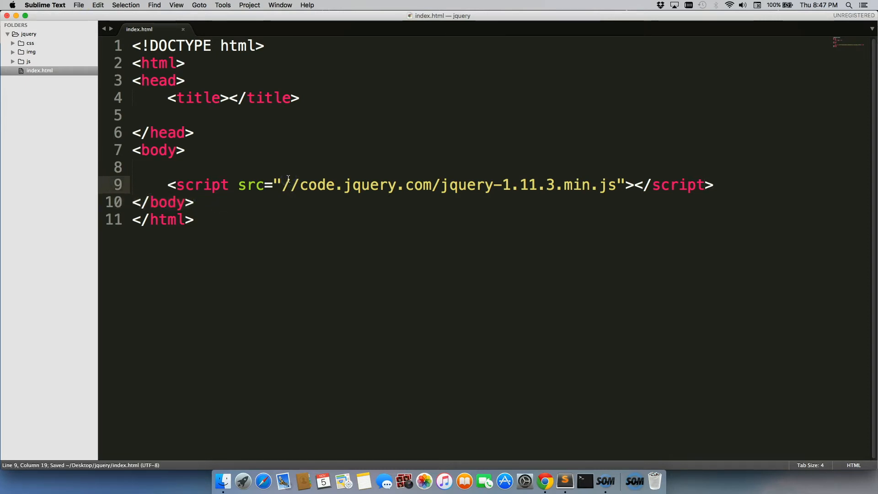
click(282, 185)
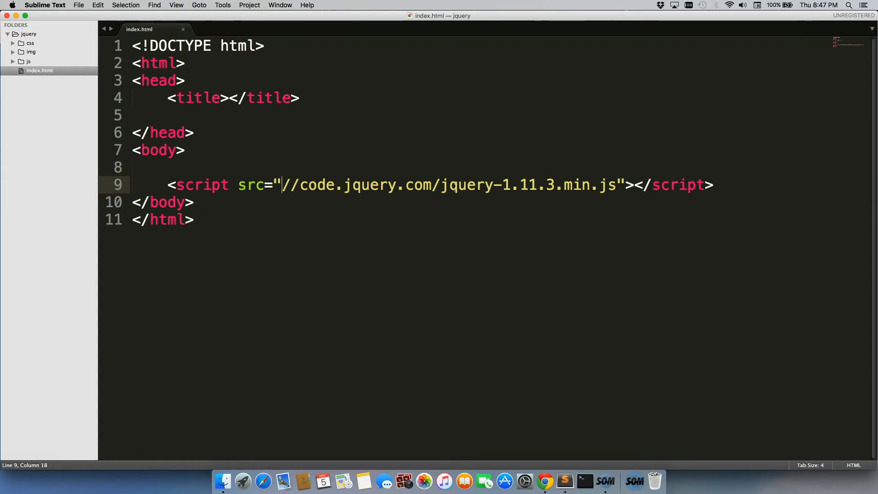
text(http)
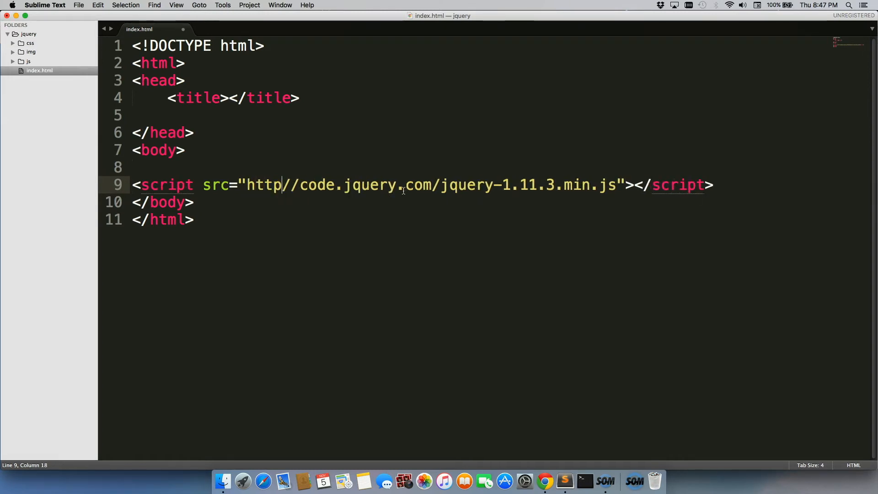
text(:)
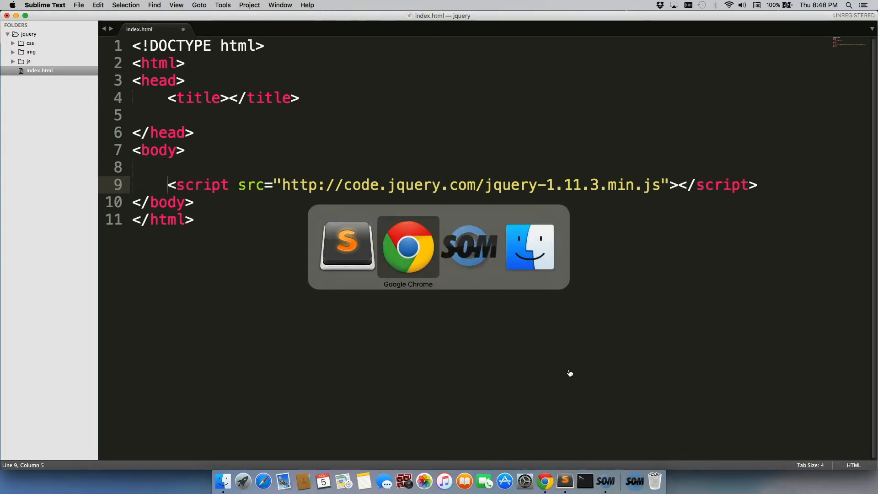
click(408, 246)
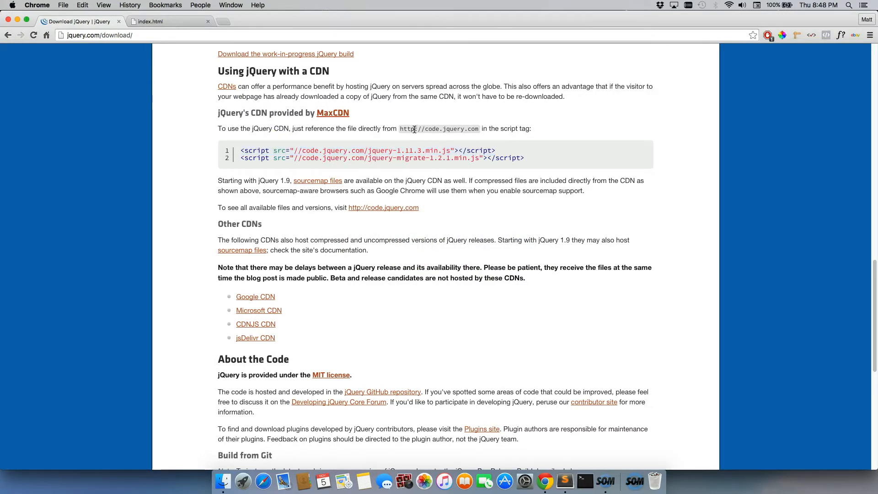
double_click(406, 128)
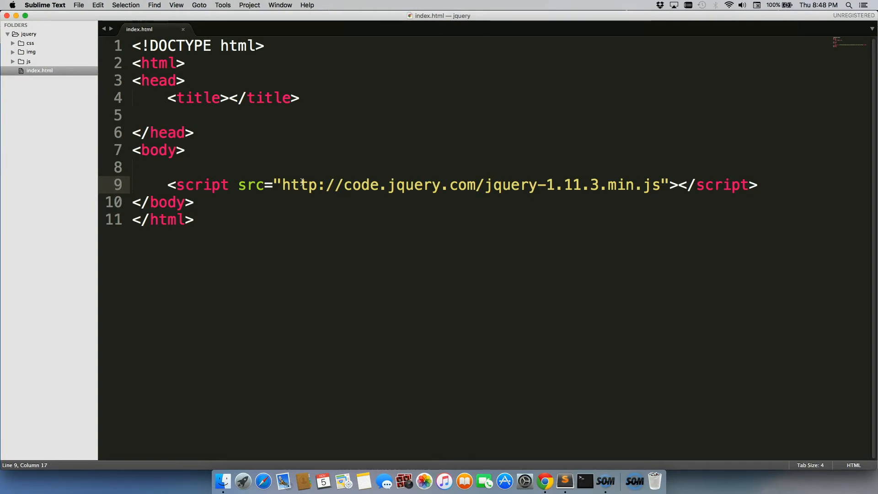
Step: Add a second script block containing a $(document).ready function
click(761, 185)
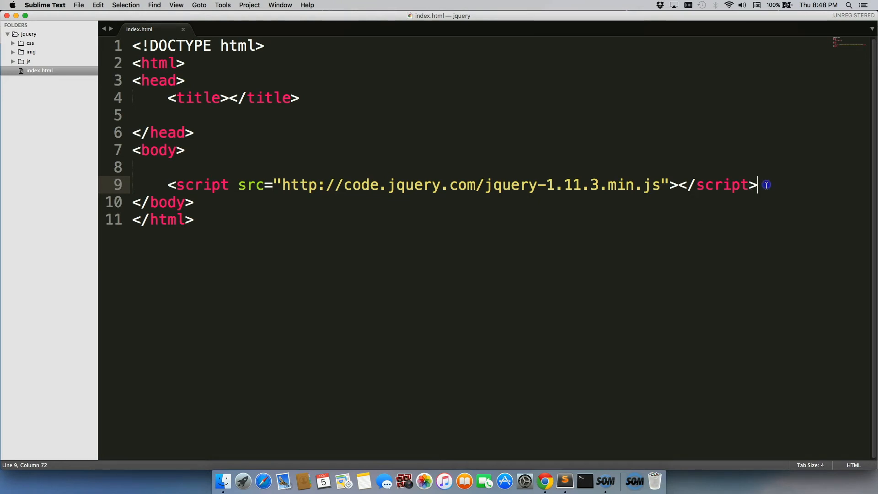
text(<script>)
text(</script>)
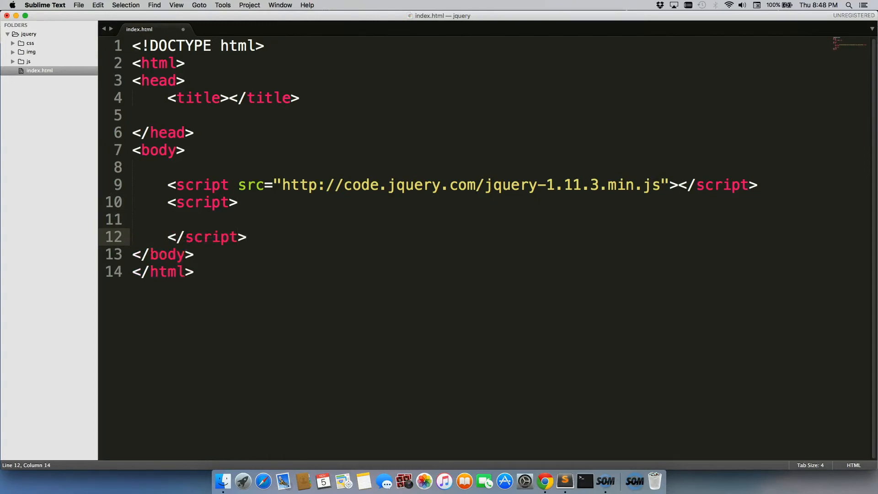
click(297, 219)
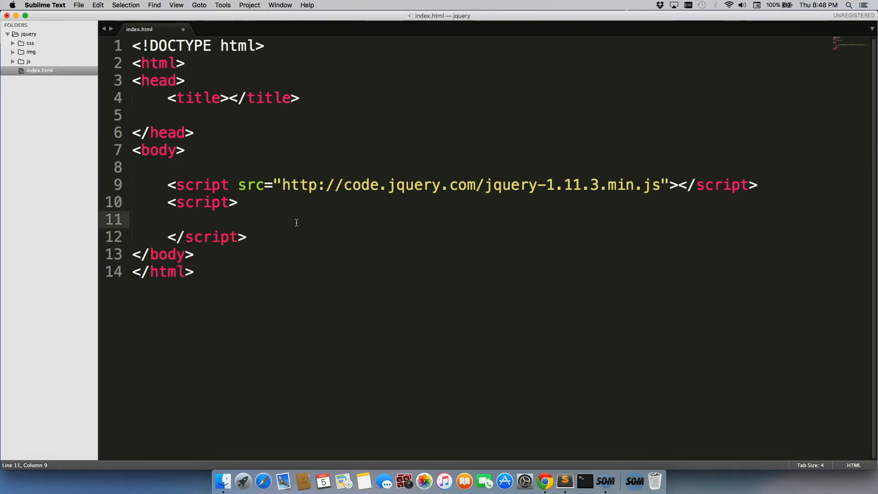
text($(doc)
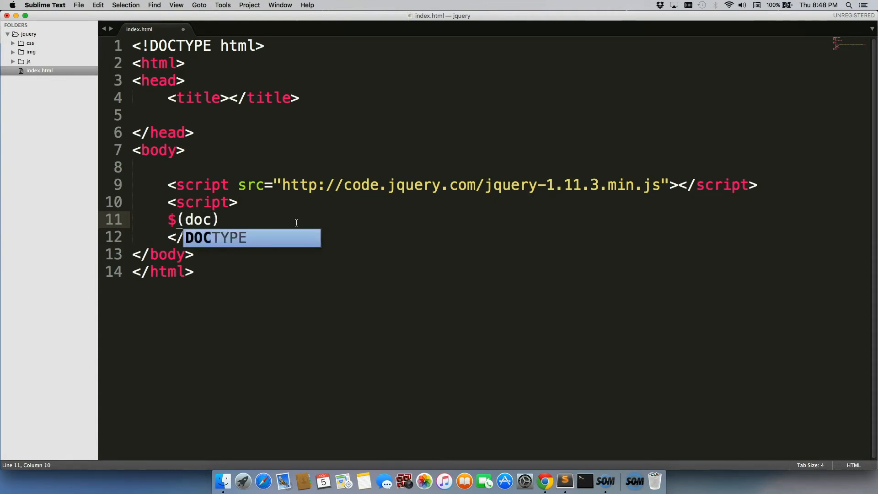
text(ument).)
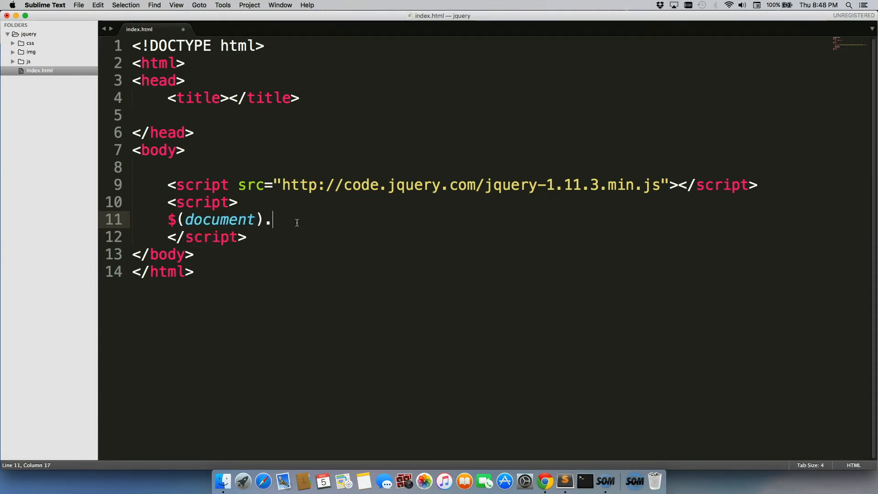
text(ready(function() {)
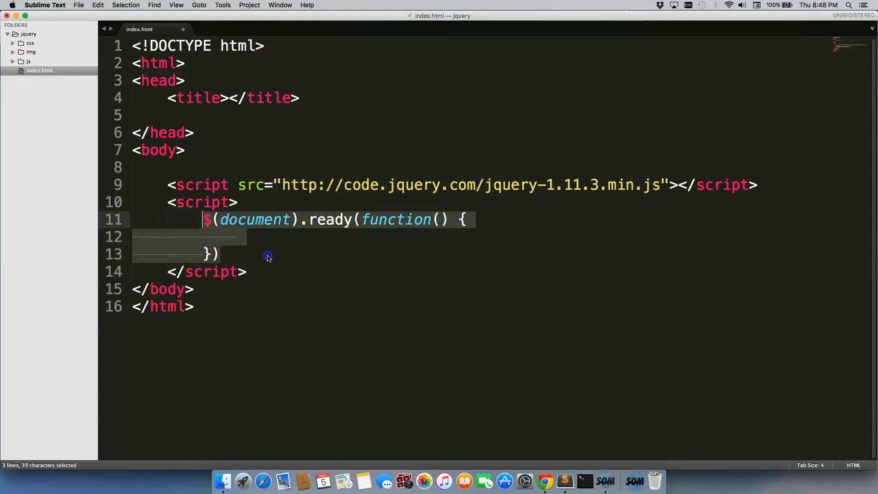
click(267, 240)
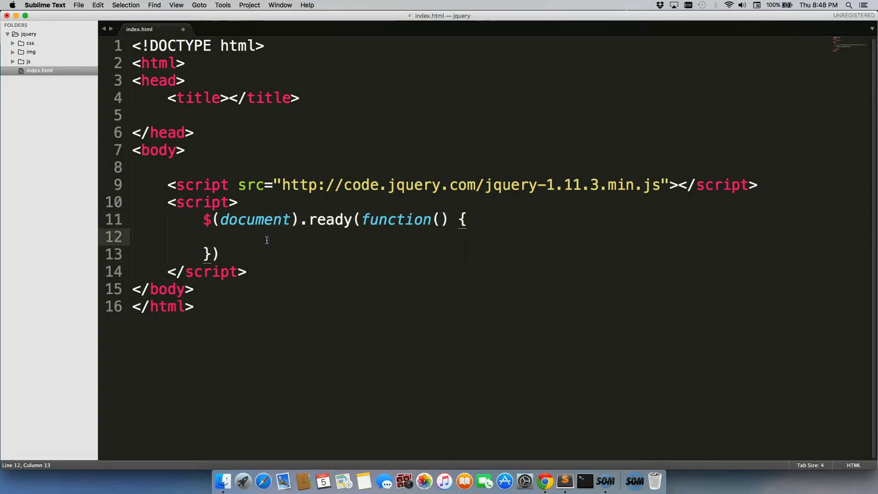
Step: Make the ready function alert "jquery is working" and save index.html
text(alert(""))
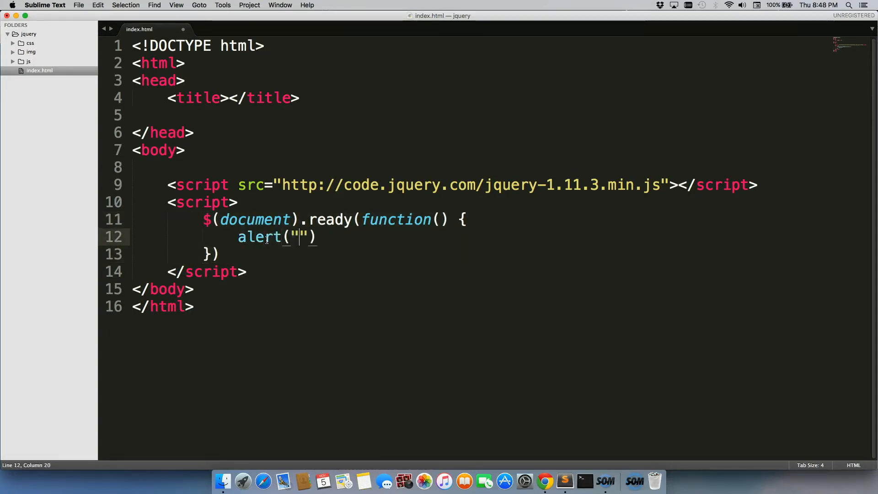
text(jquery i)
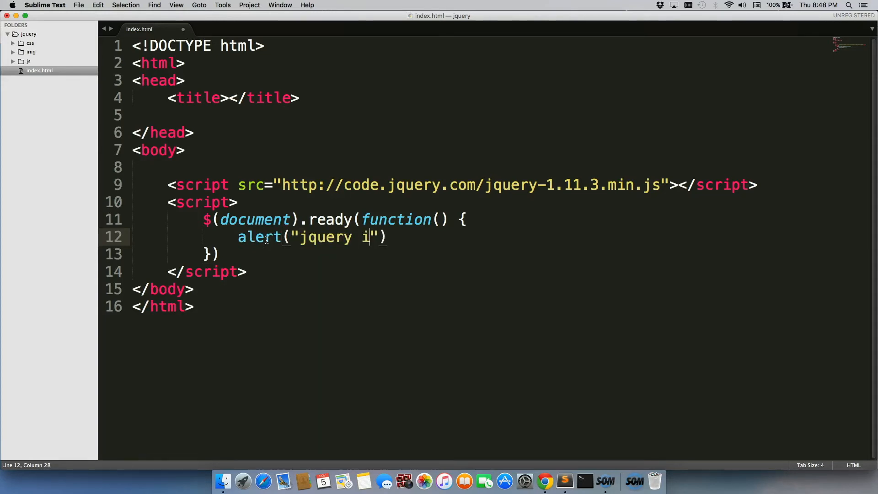
text(s working)
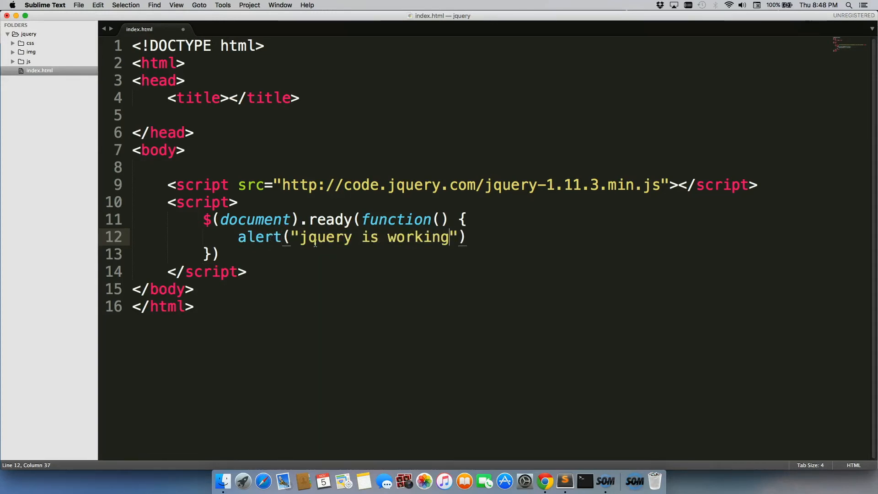
key(cmd+s)
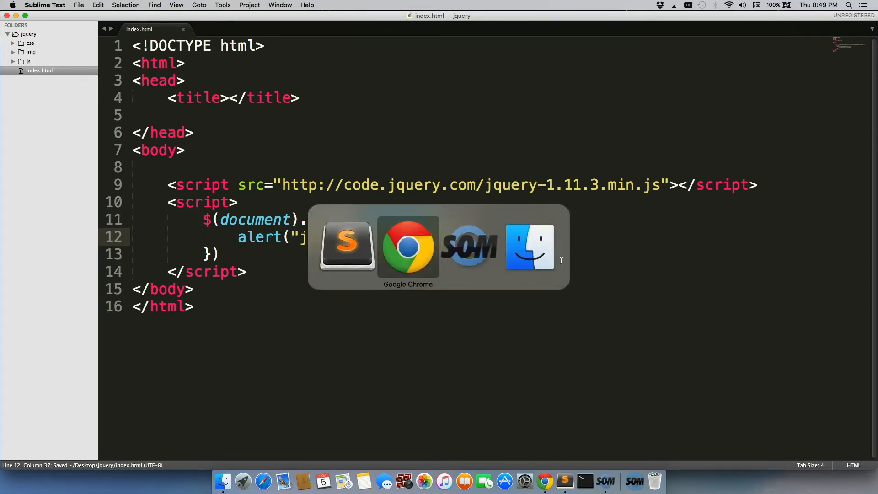
Step: Reload index.html in Chrome and select the "jquery is working" alert text
click(408, 246)
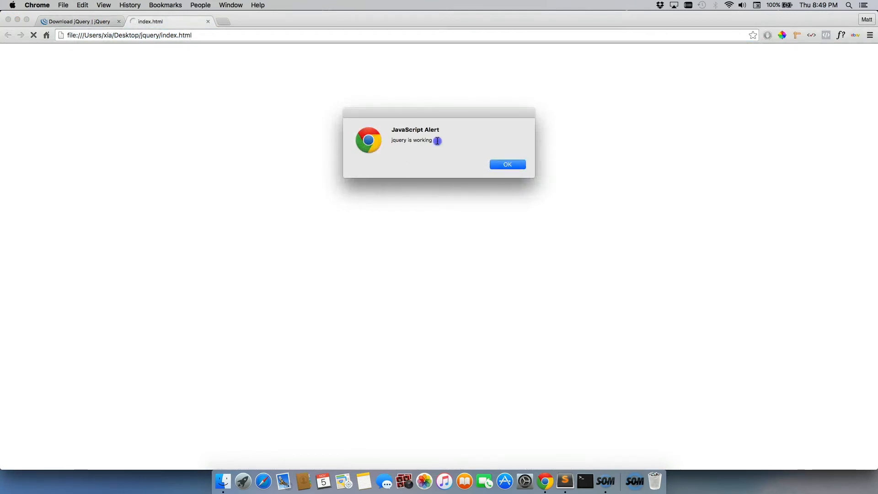
double_click(411, 140)
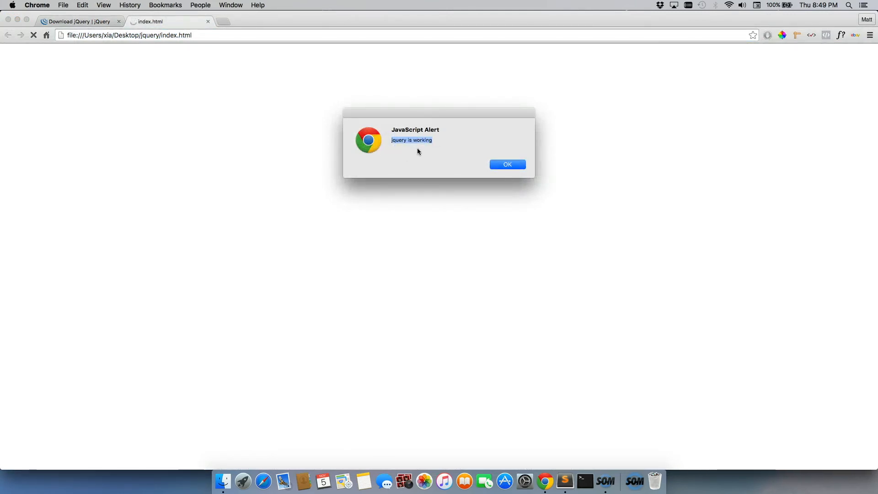
mouse_move(437, 138)
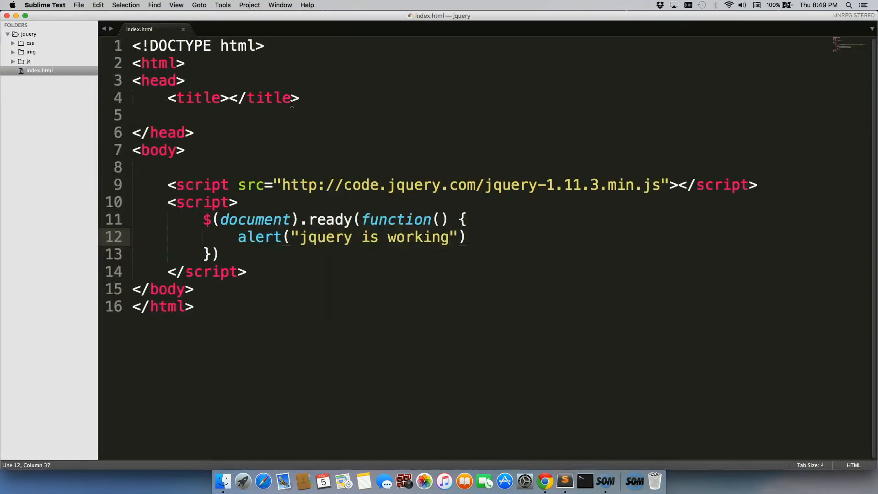
Step: Place the cursor at the end of the opening <script> line
click(238, 202)
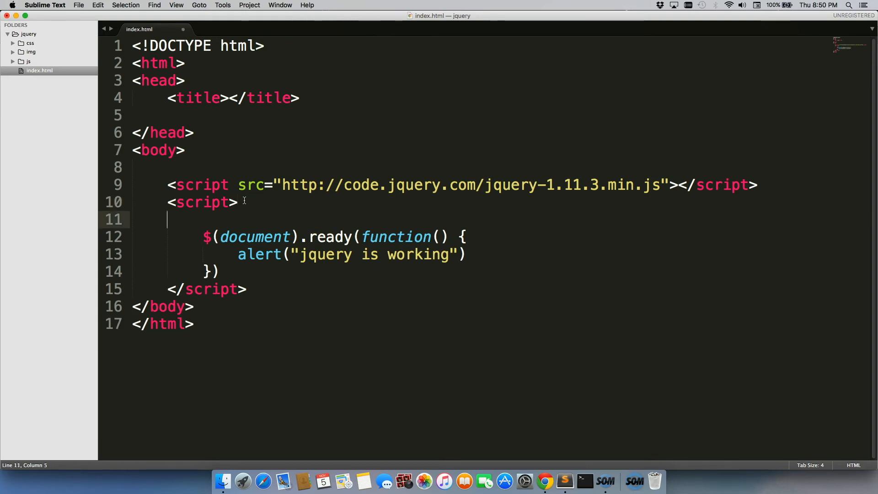
Step: Type the comment "//when the page is ready, do this" on the blank line
text(/)
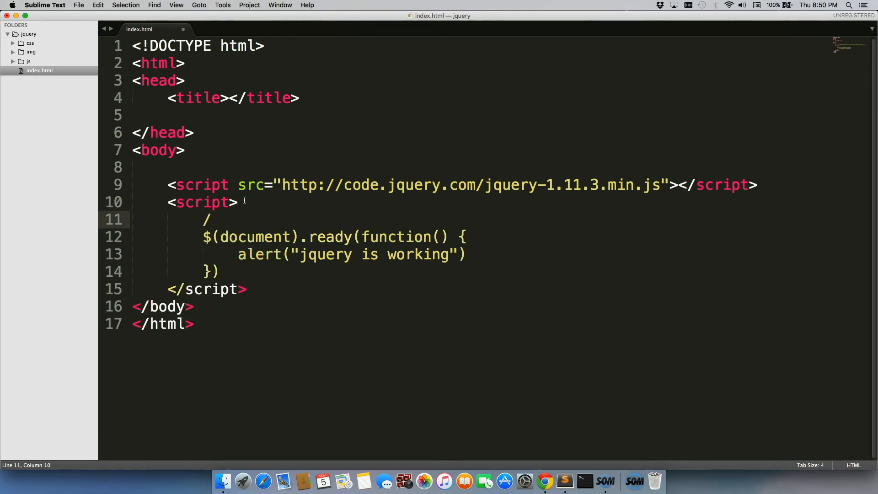
text(/)
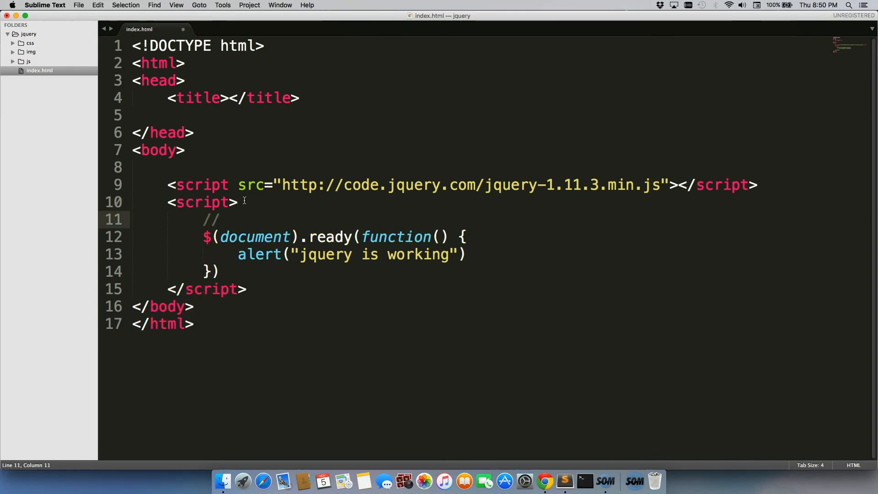
text(when)
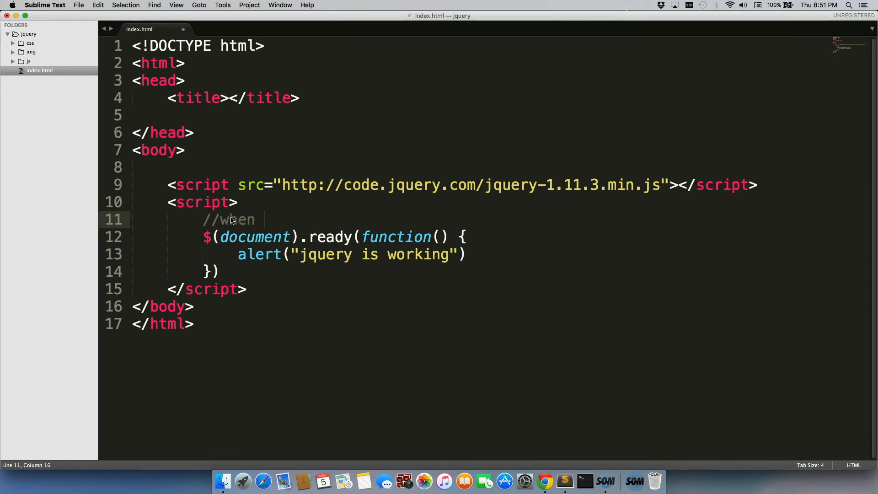
text(the page)
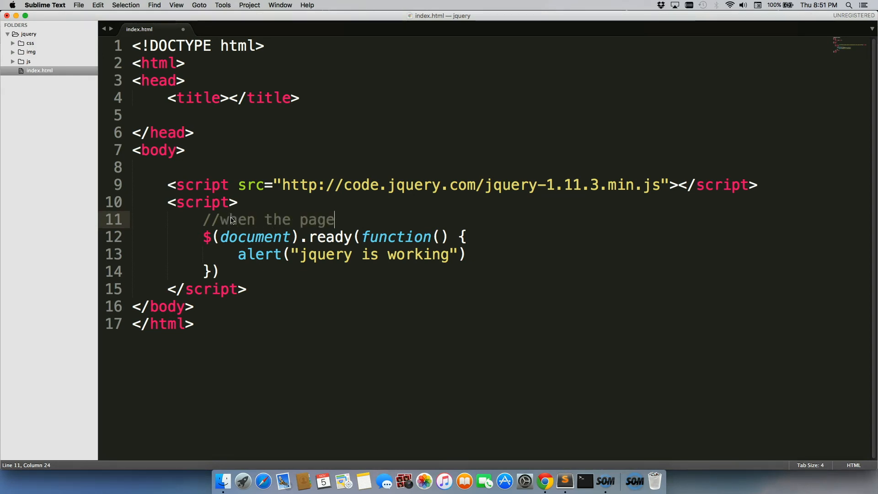
text(is ready)
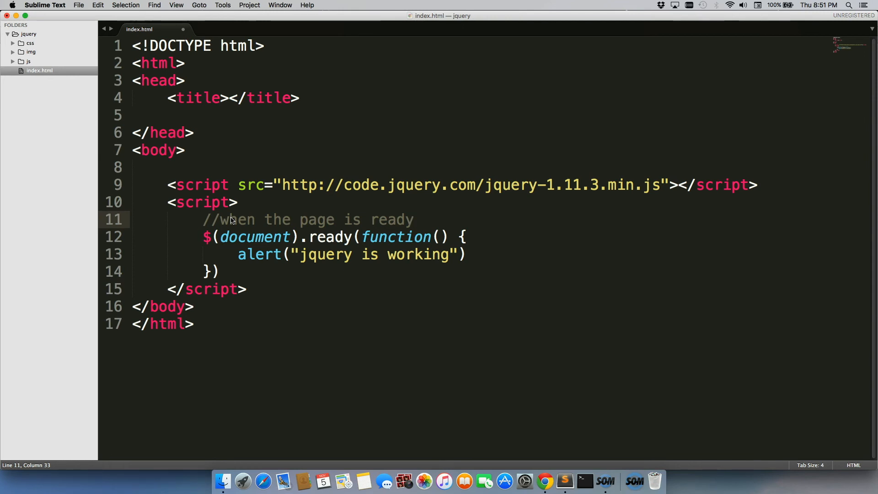
text(, do this)
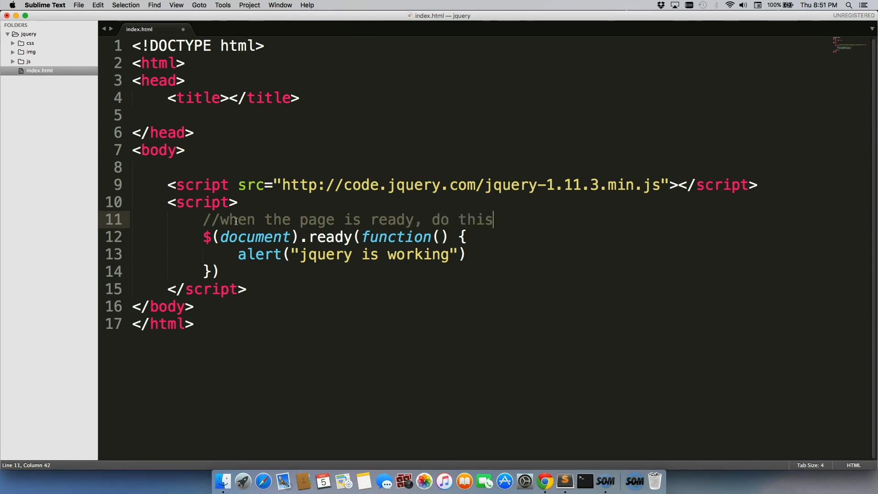
Step: Highlight function, the ready call, and the alert message while explaining the code
double_click(396, 236)
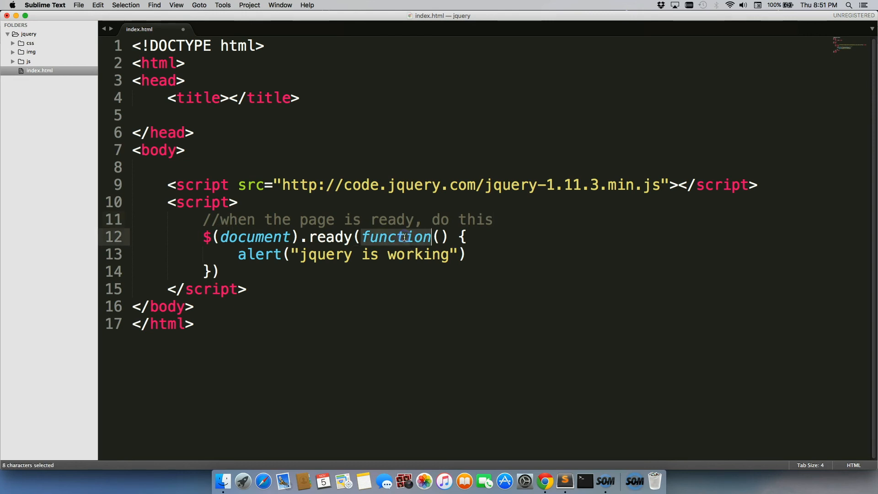
mouse_move(417, 235)
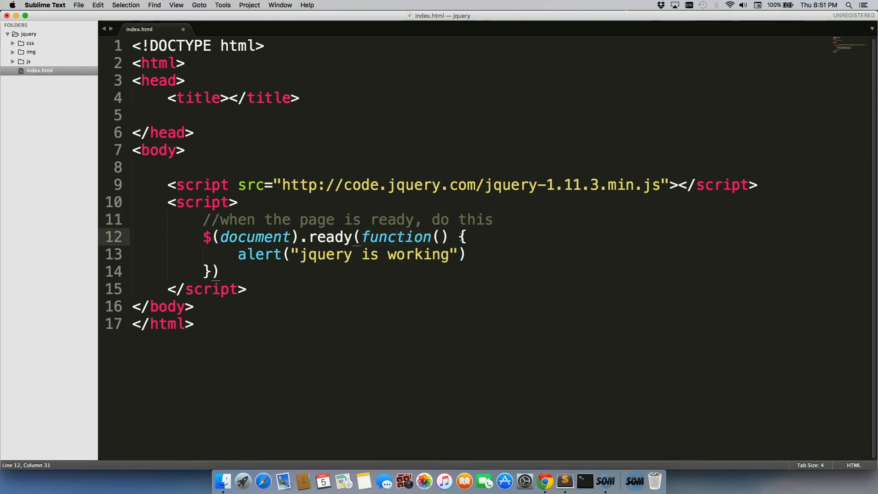
click(216, 272)
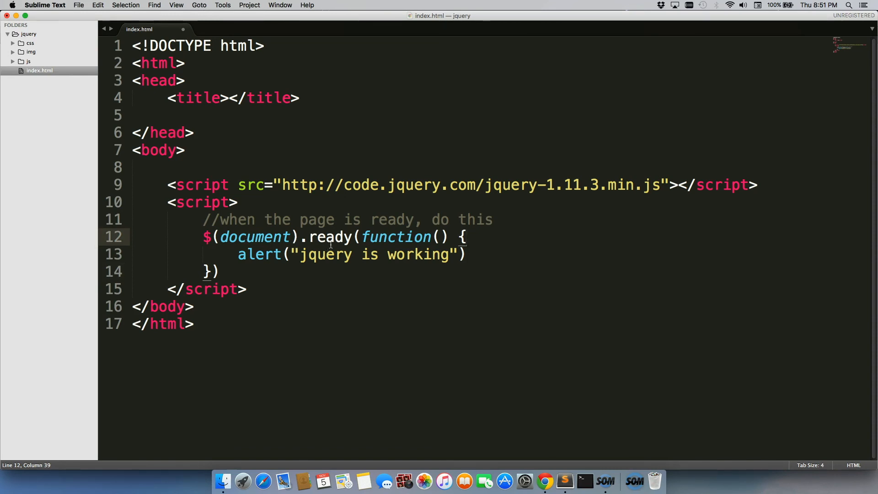
click(255, 255)
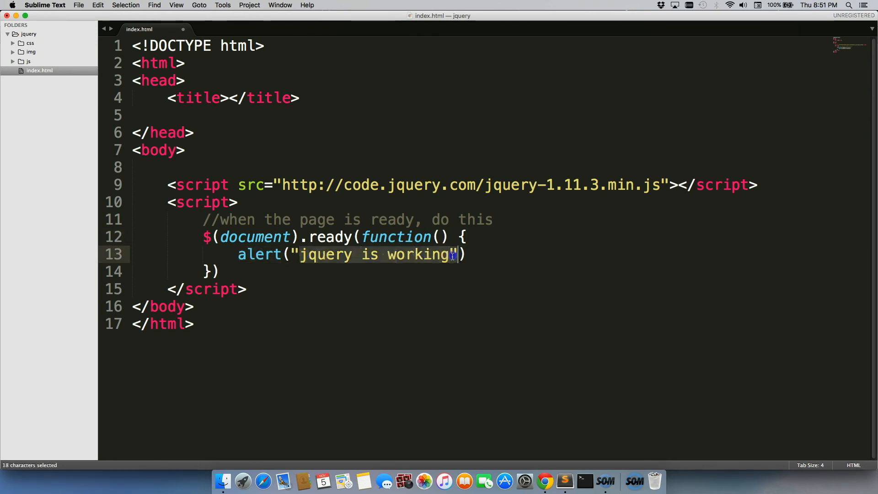
click(448, 254)
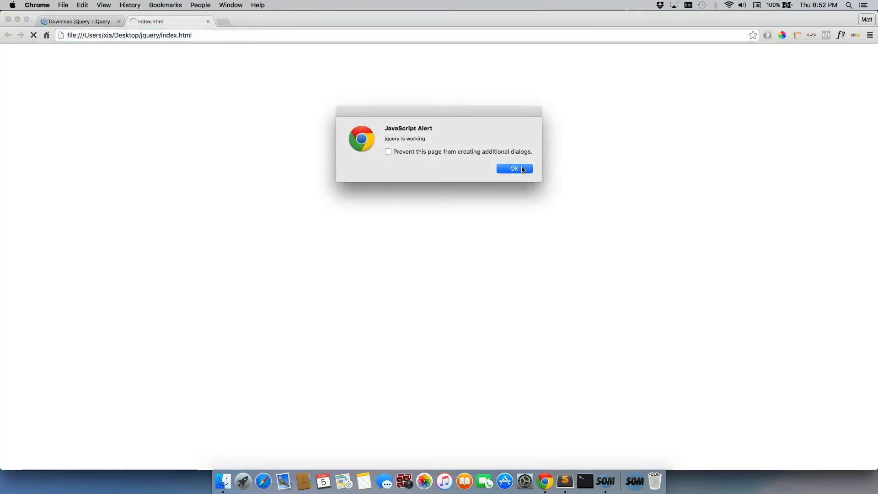
mouse_move(454, 152)
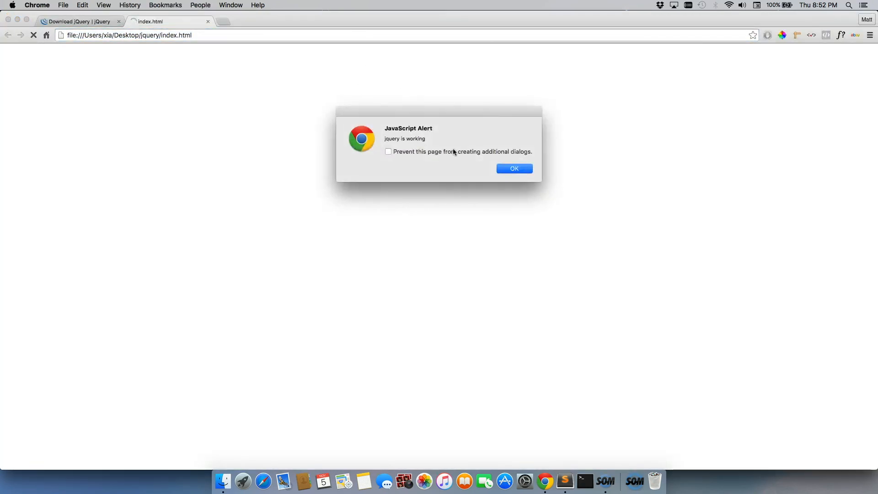
mouse_move(368, 38)
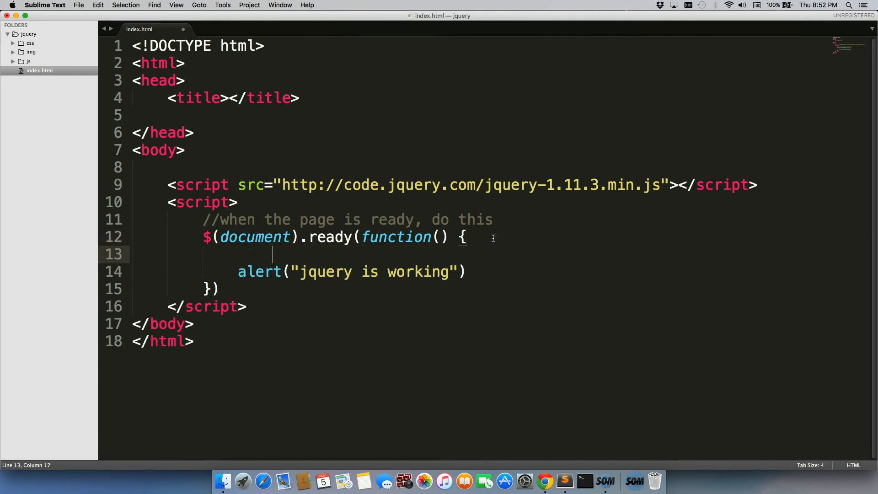
Step: Type the comment "//pop up text contained inside of alert" above the alert line
text(//)
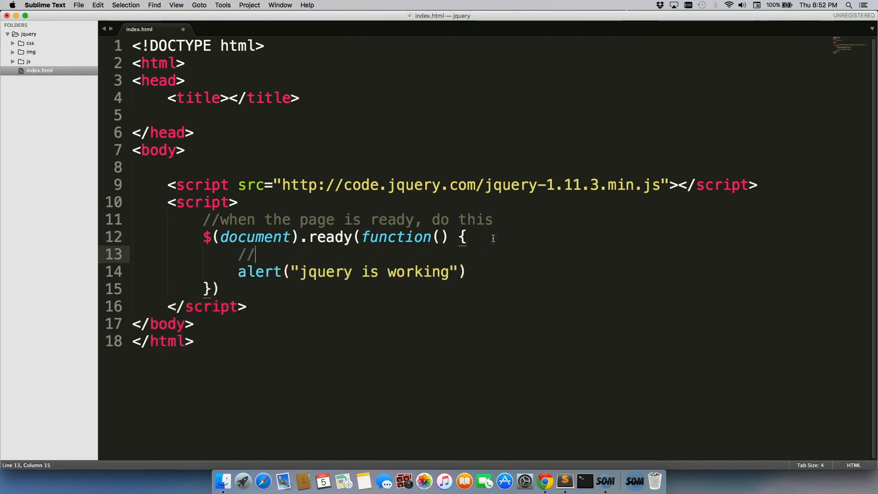
text(pop up)
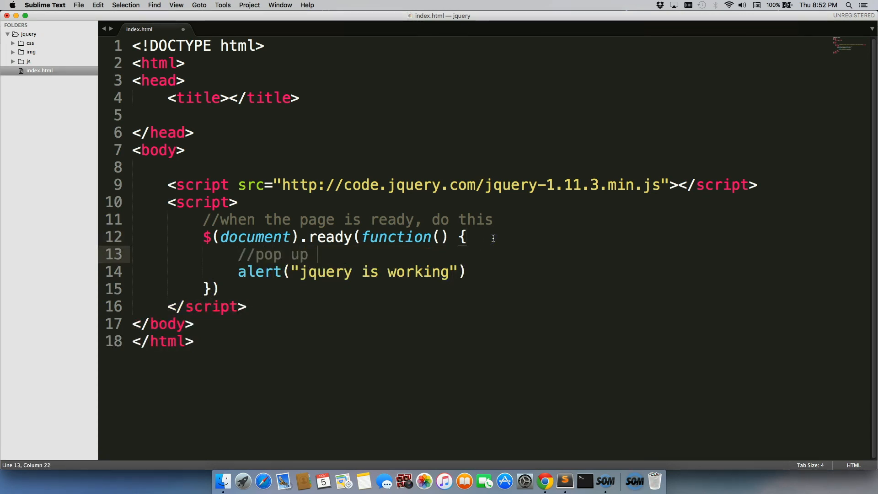
text(text containe)
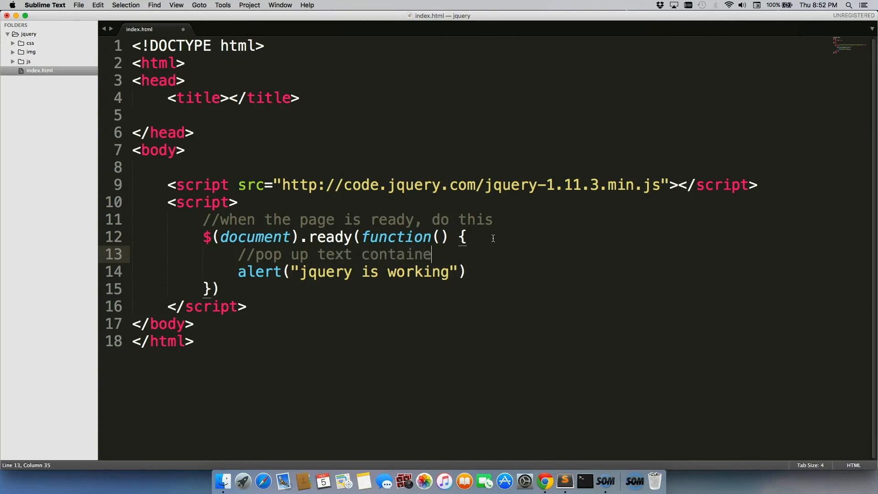
text(d inside of ale)
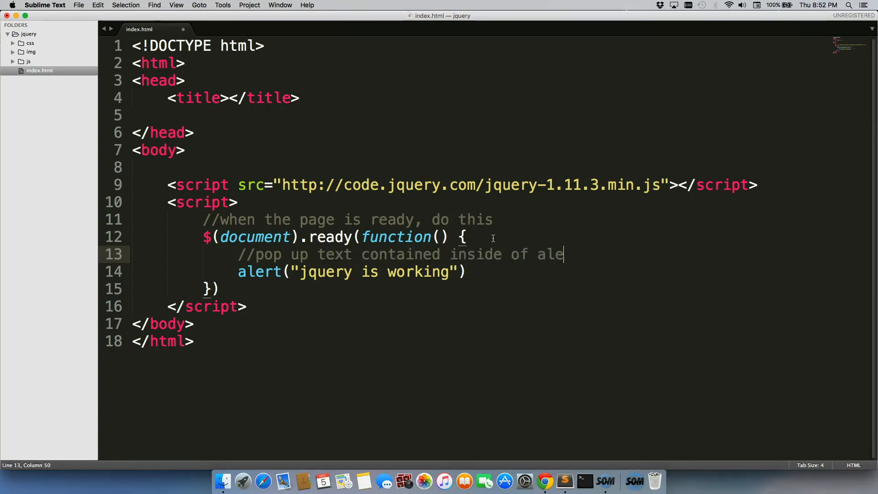
text(rt)
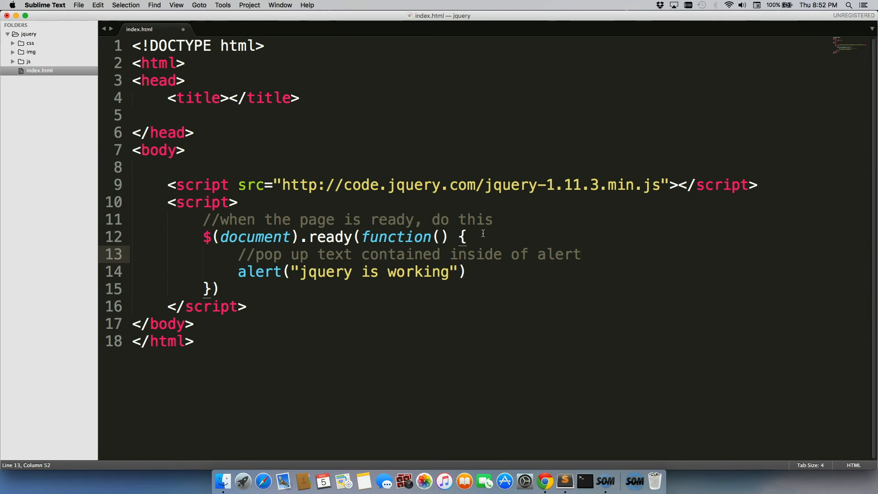
click(581, 255)
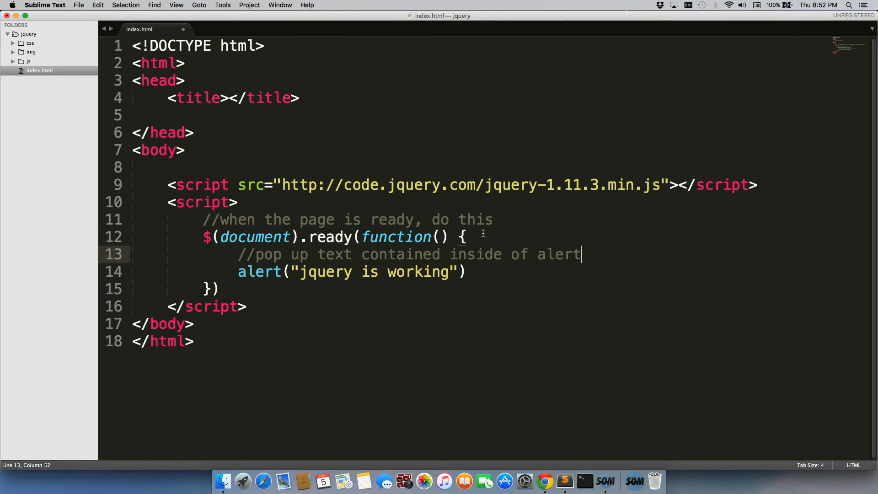